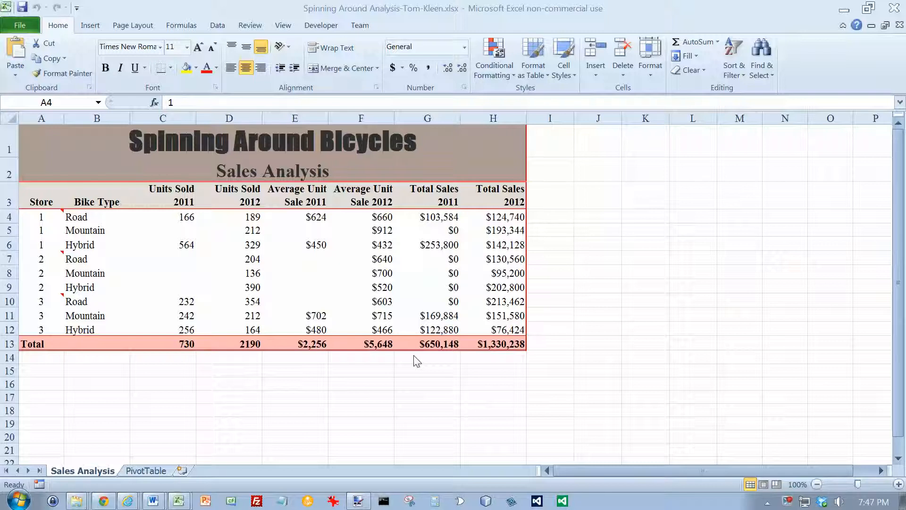
mouse_move(396, 368)
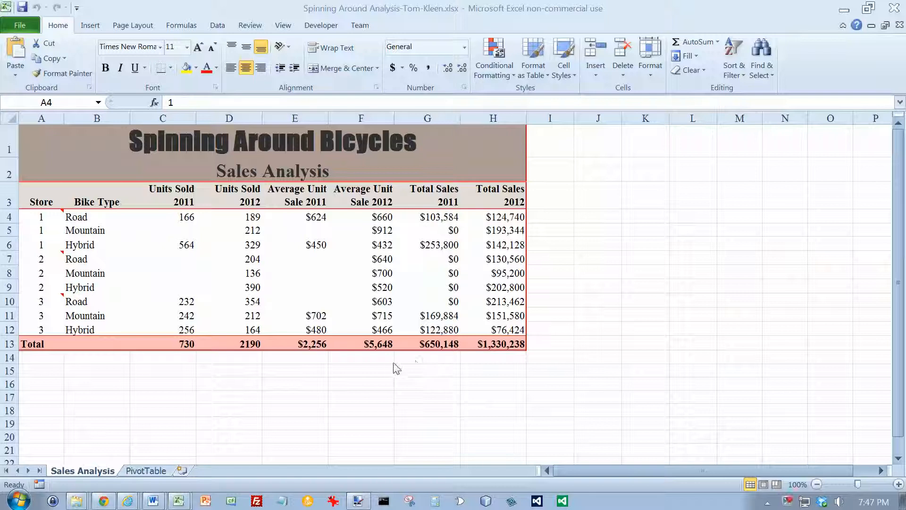
mouse_move(383, 381)
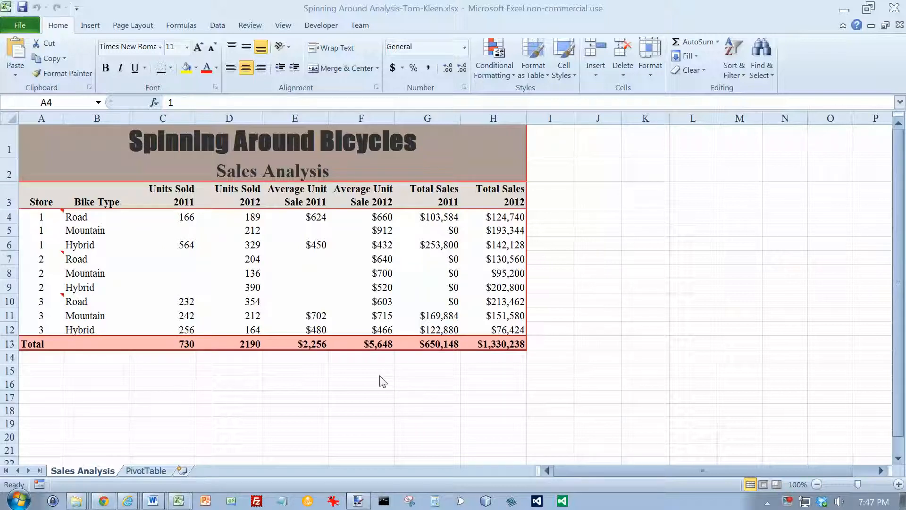
mouse_move(286, 270)
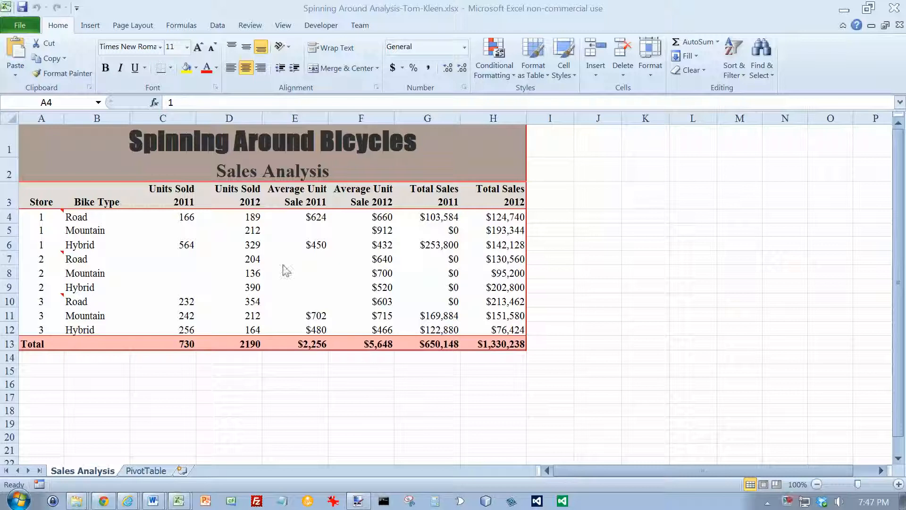
- From cell A4, reach the Highlight Changes settings via Review > Track Changes
click(40, 218)
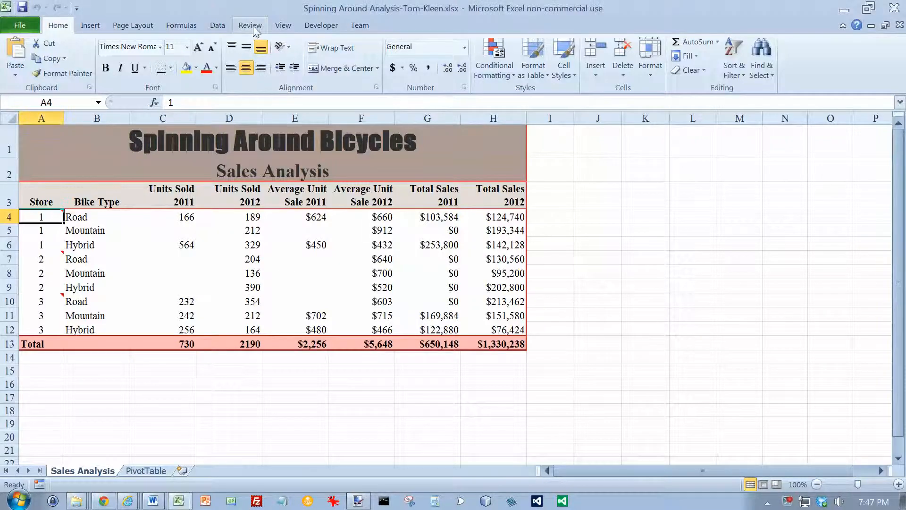
click(250, 25)
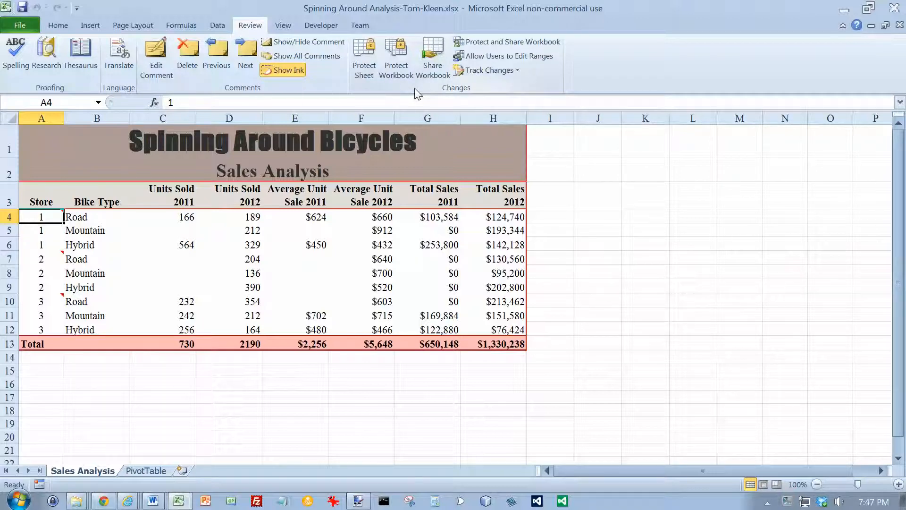
mouse_move(488, 70)
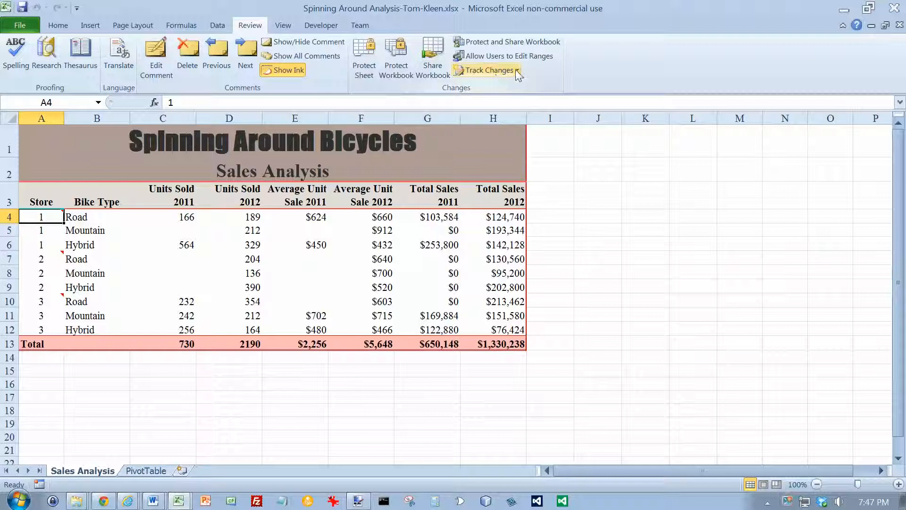
click(485, 70)
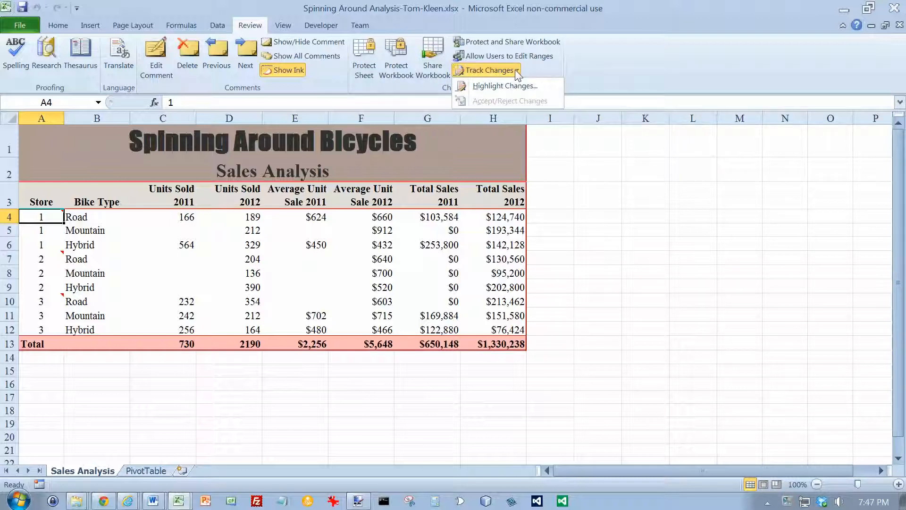
mouse_move(504, 86)
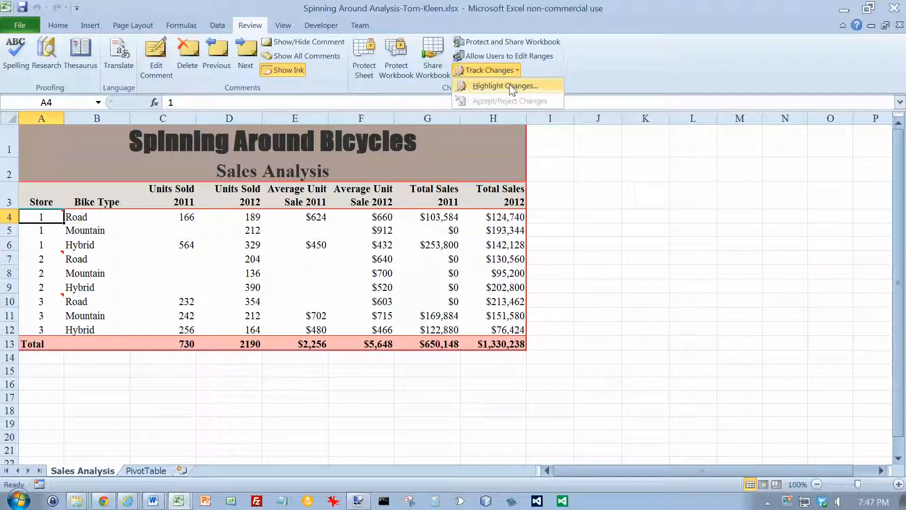
click(506, 86)
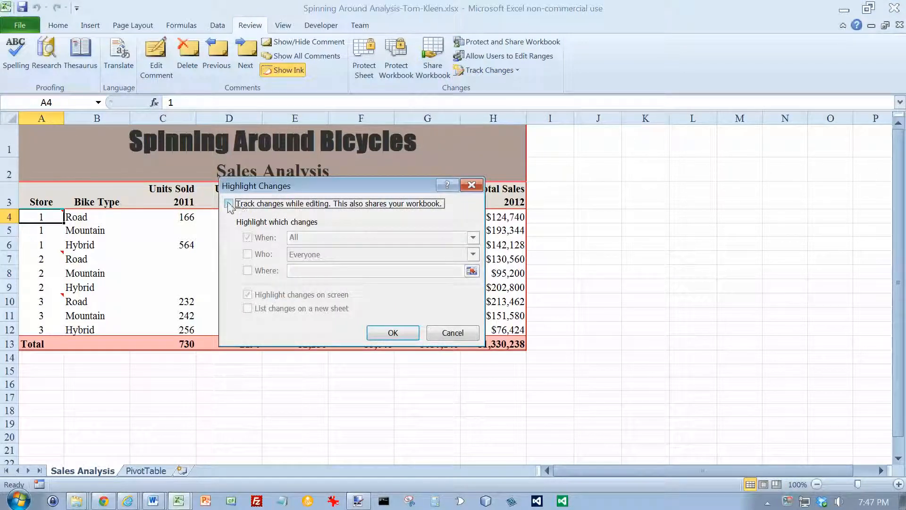
- Enable 'Track changes while editing' and confirm, reaching the save prompt
click(230, 204)
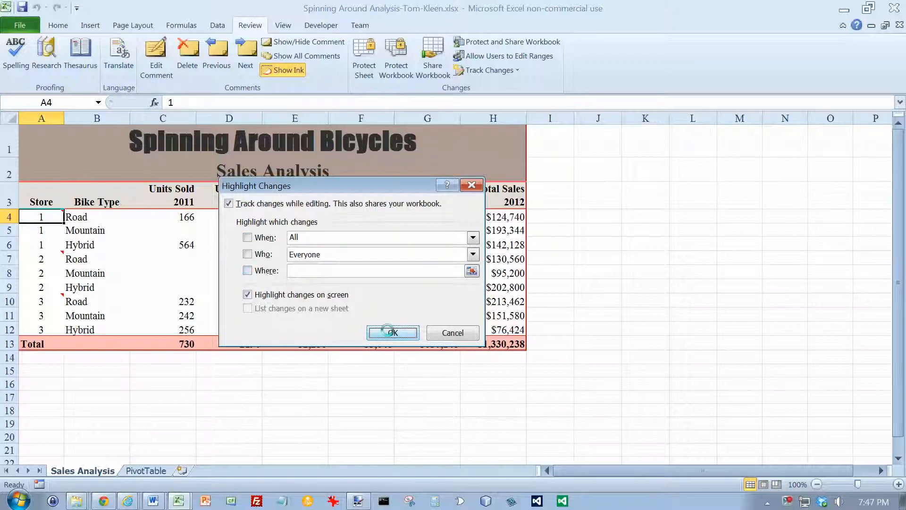
click(393, 332)
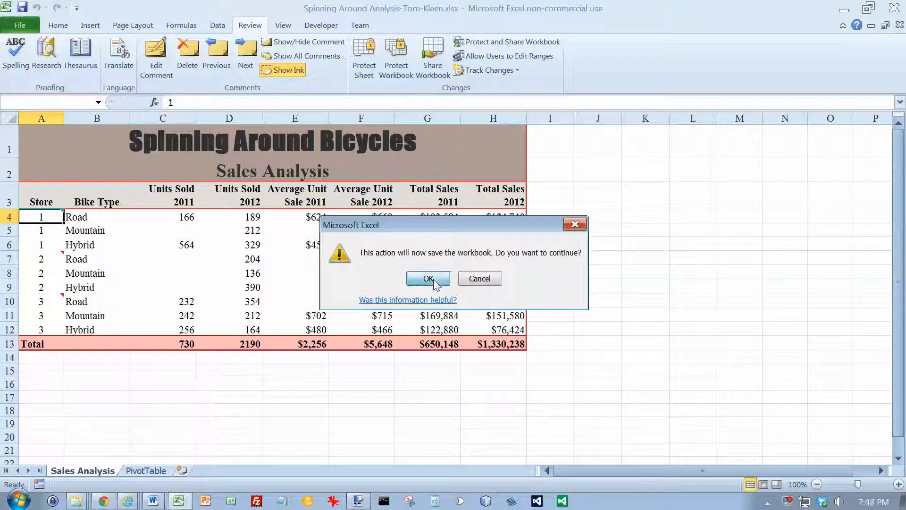
- Confirm saving so the workbook becomes shared with change tracking active
click(428, 278)
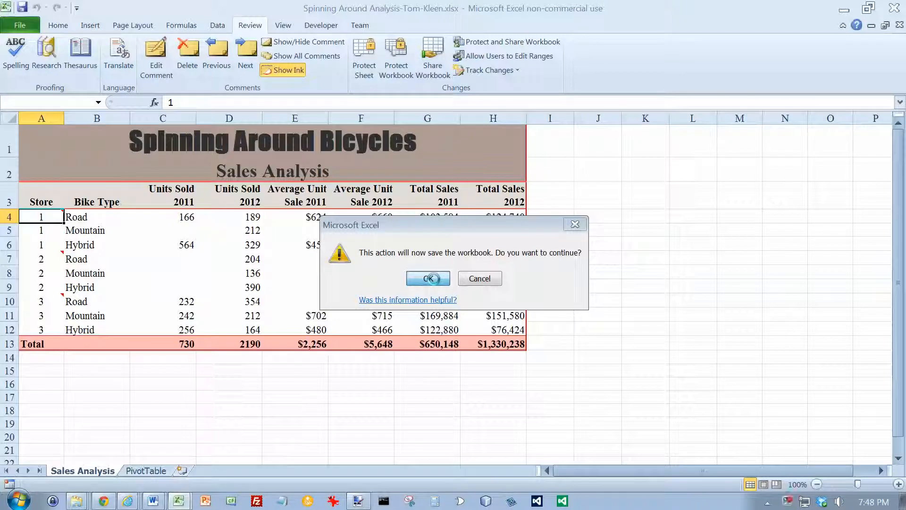
click(428, 278)
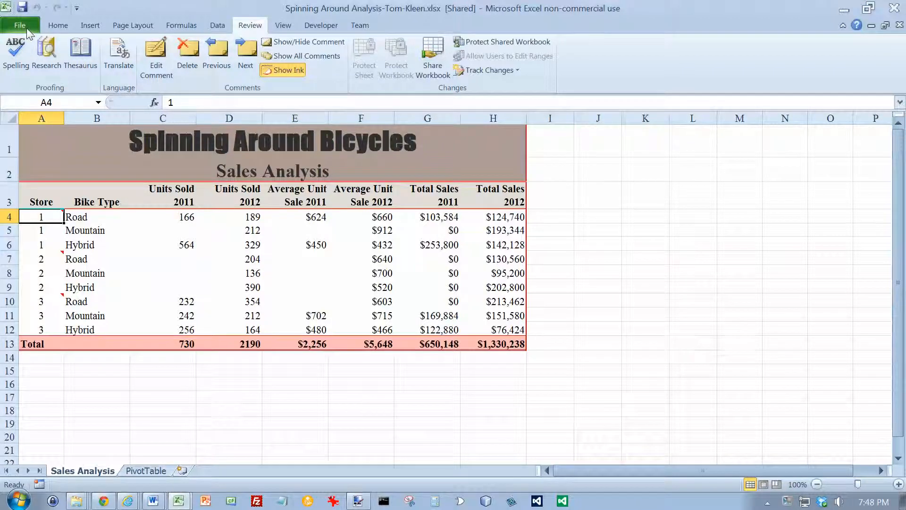
mouse_move(34, 81)
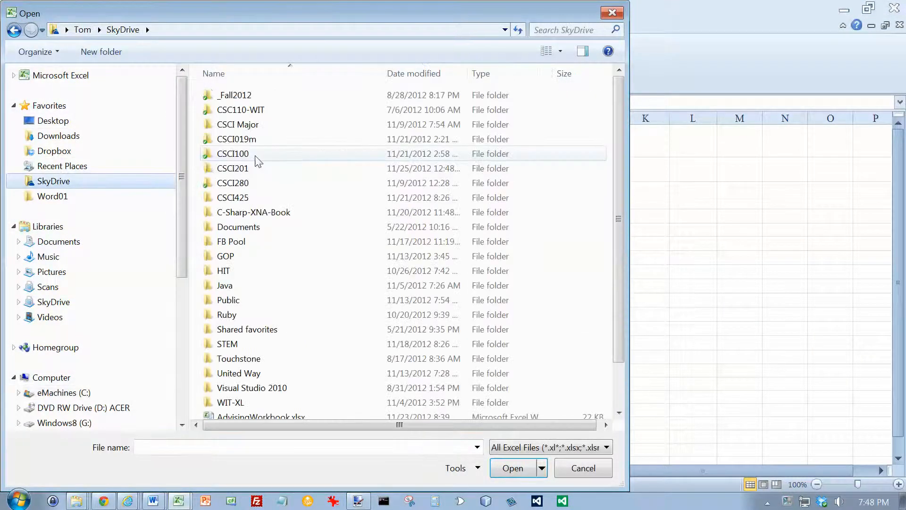
- Open Spinning Around Analysis1.xlsx from WIT-XL > Data Files For Students > Chapter11
double_click(231, 402)
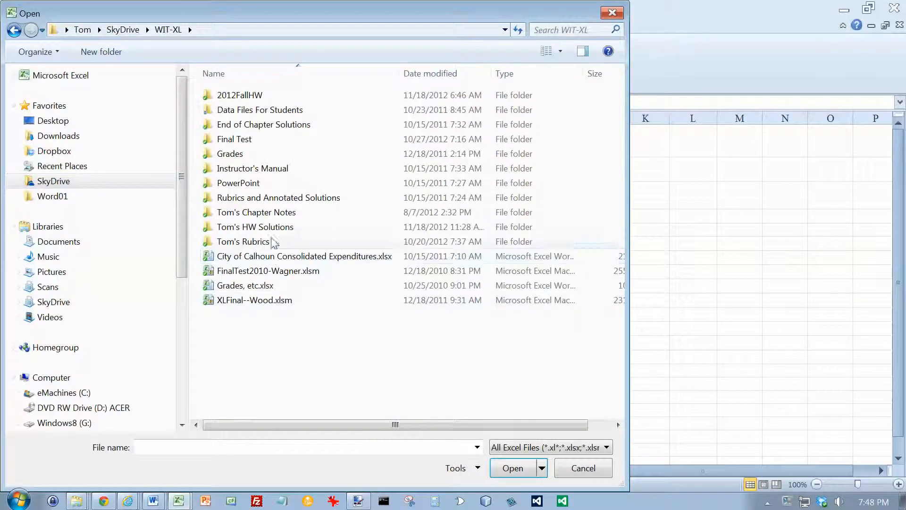
double_click(259, 110)
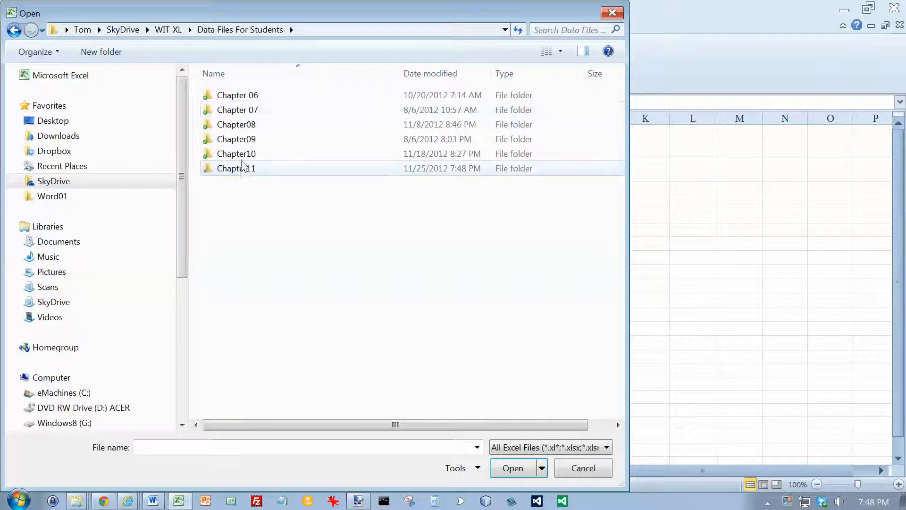
double_click(237, 168)
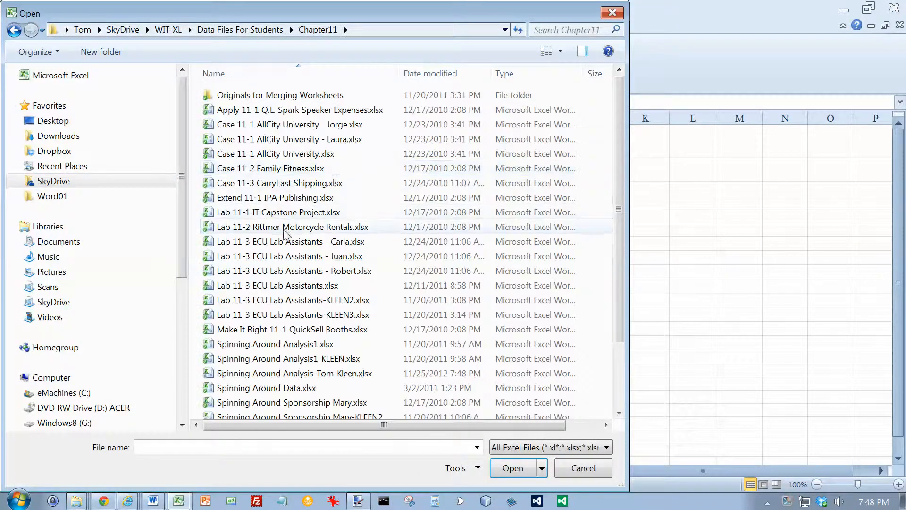
mouse_move(293, 314)
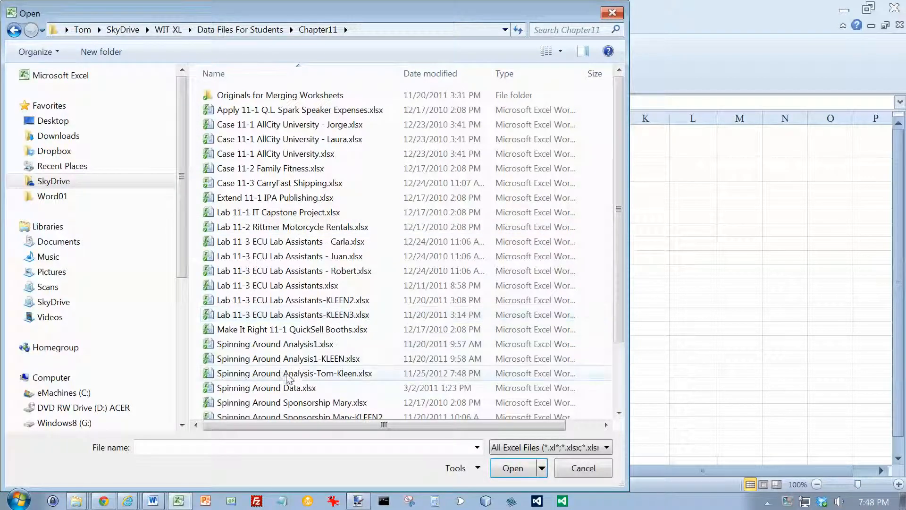
click(275, 344)
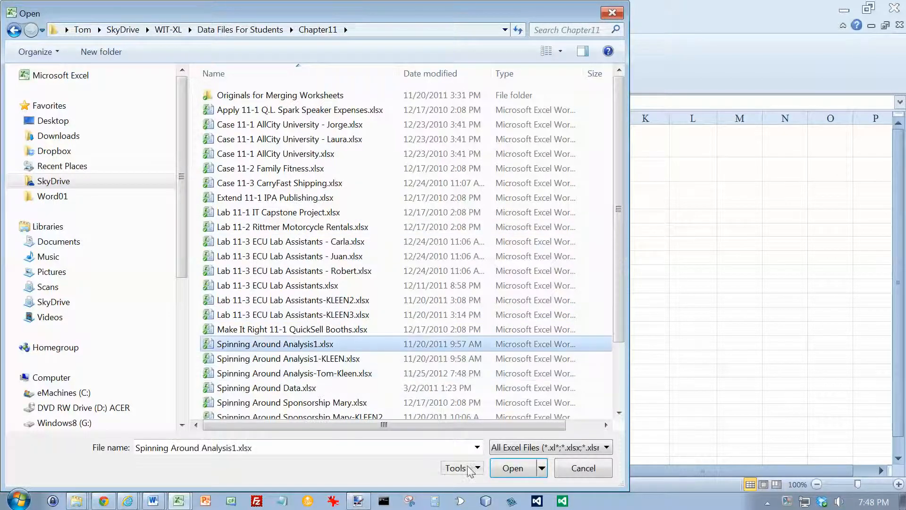
click(511, 467)
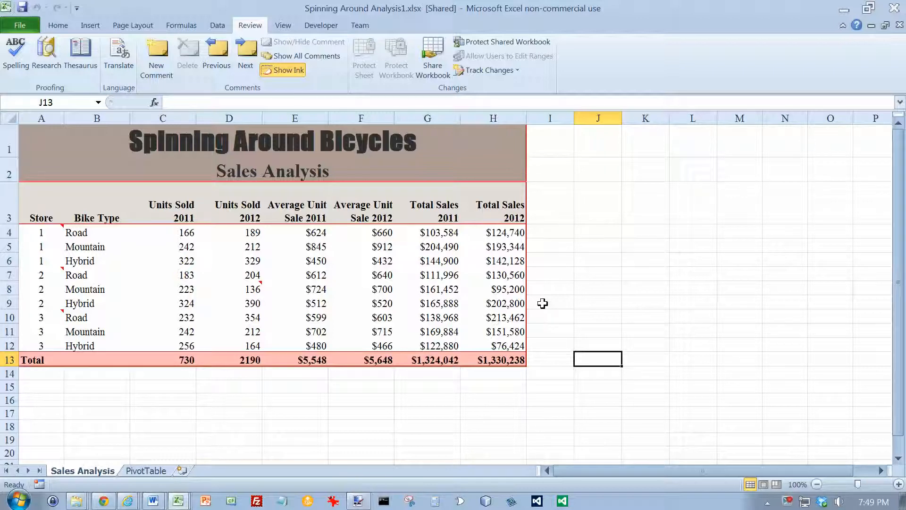
mouse_move(382, 331)
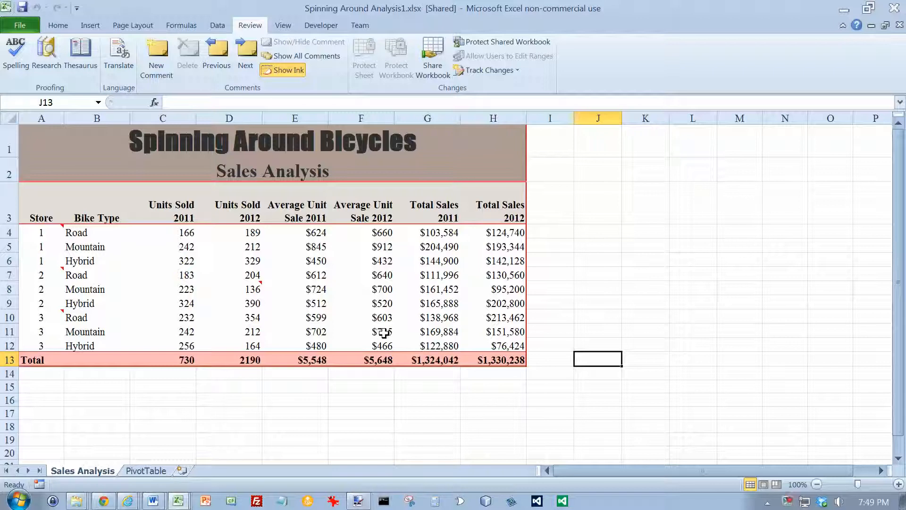
mouse_move(376, 332)
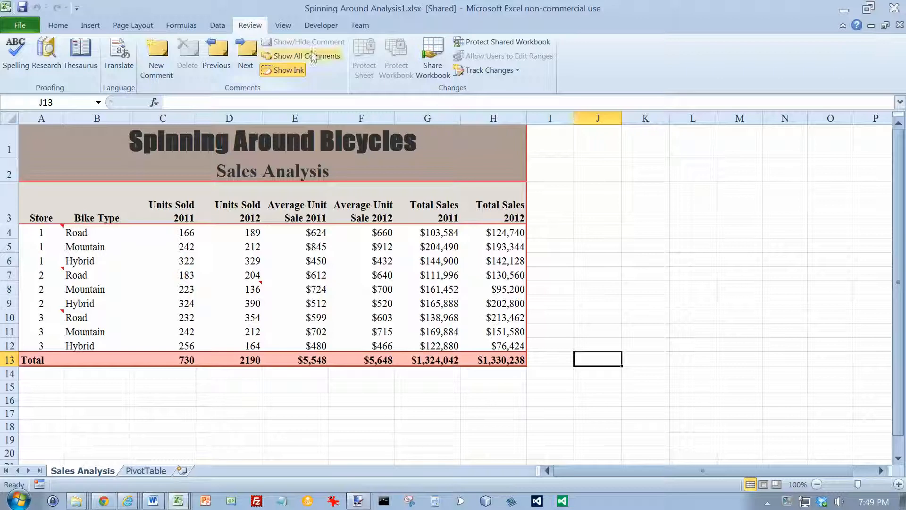
- Show the Track Changes options for the shared Analysis1 workbook
click(488, 70)
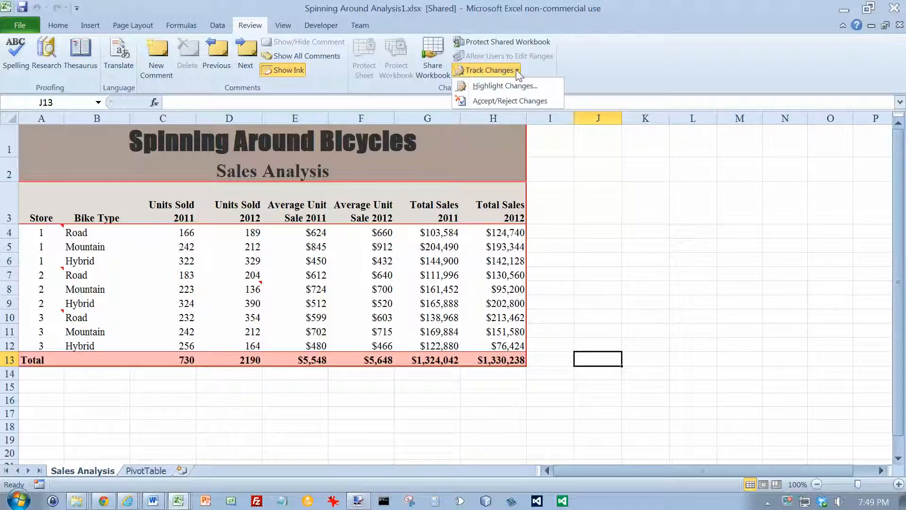
- In Highlight Changes, clear When so all changes by everyone are outlined on screen
click(504, 86)
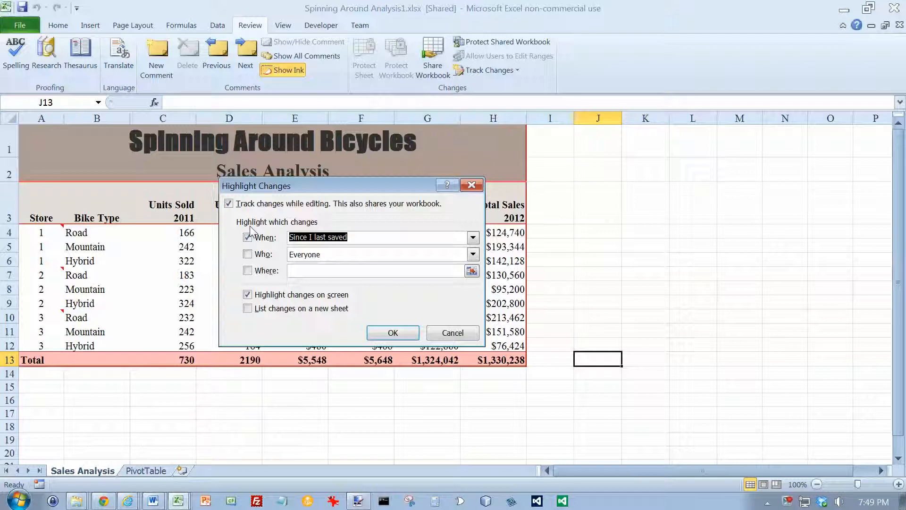
click(248, 237)
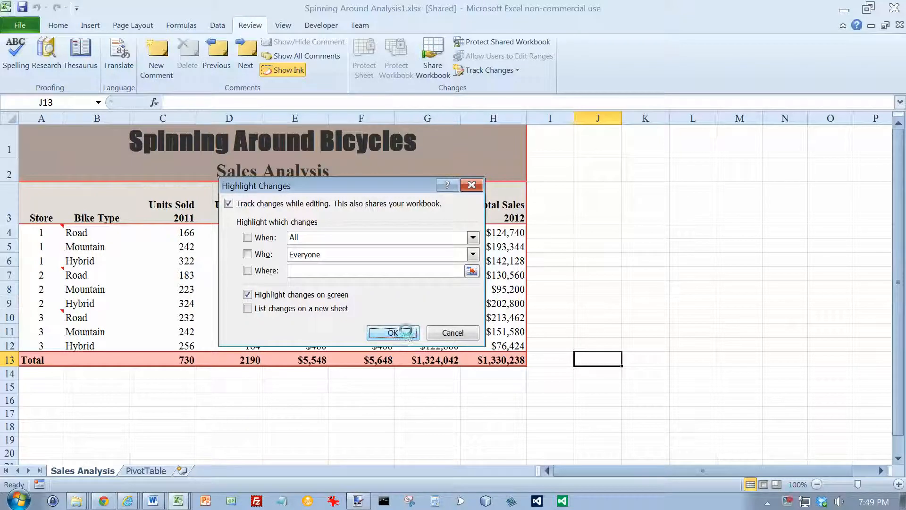
click(392, 332)
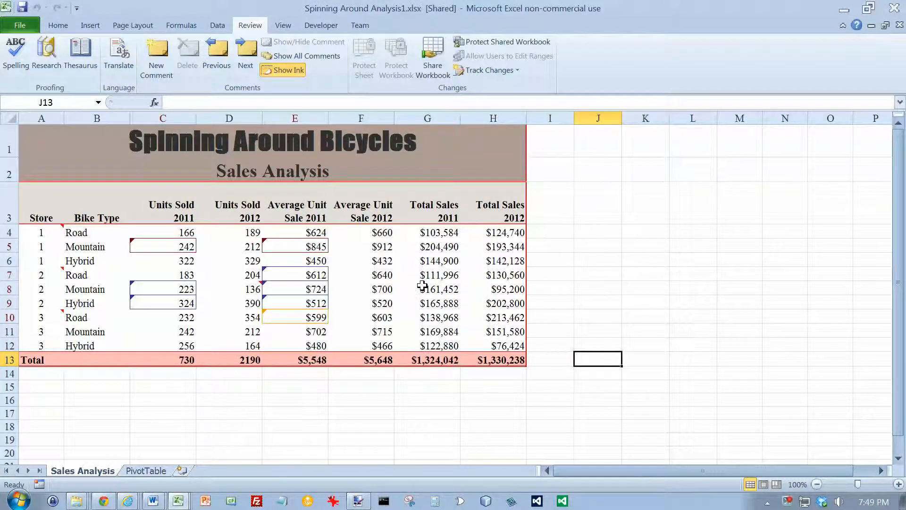
mouse_move(168, 128)
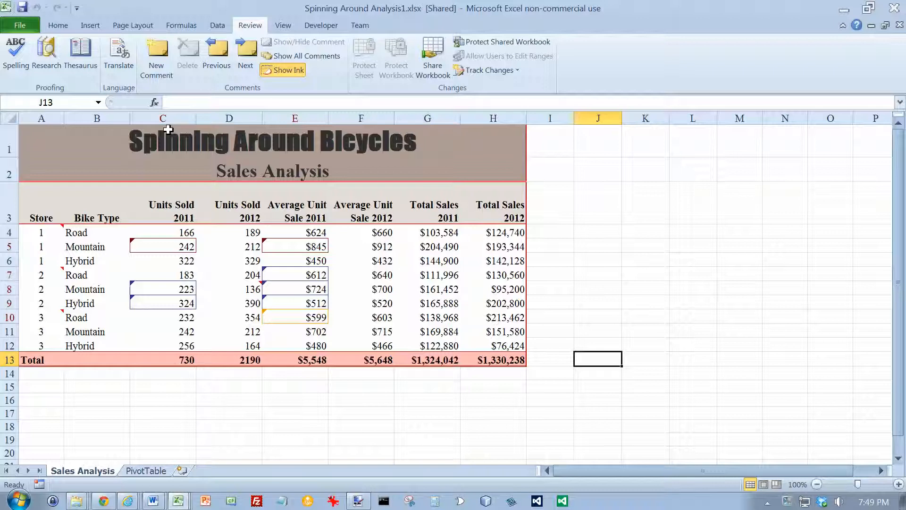
click(163, 288)
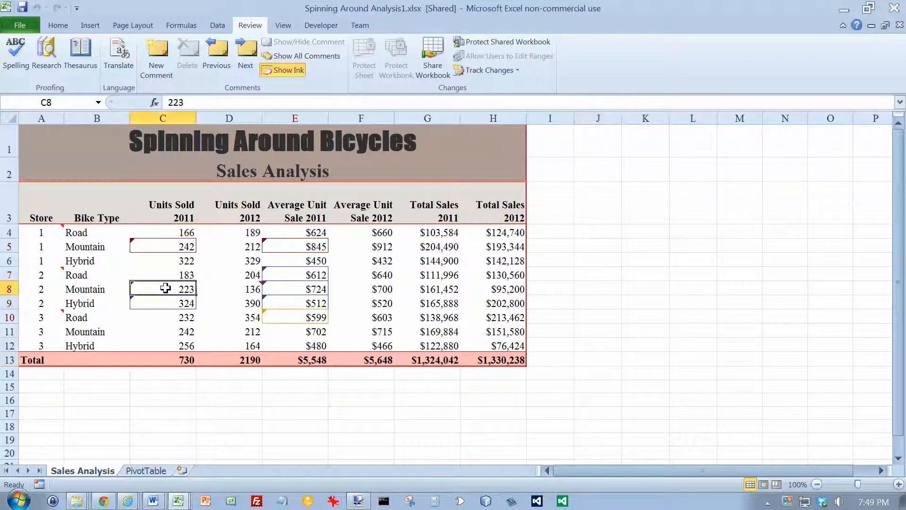
mouse_move(164, 289)
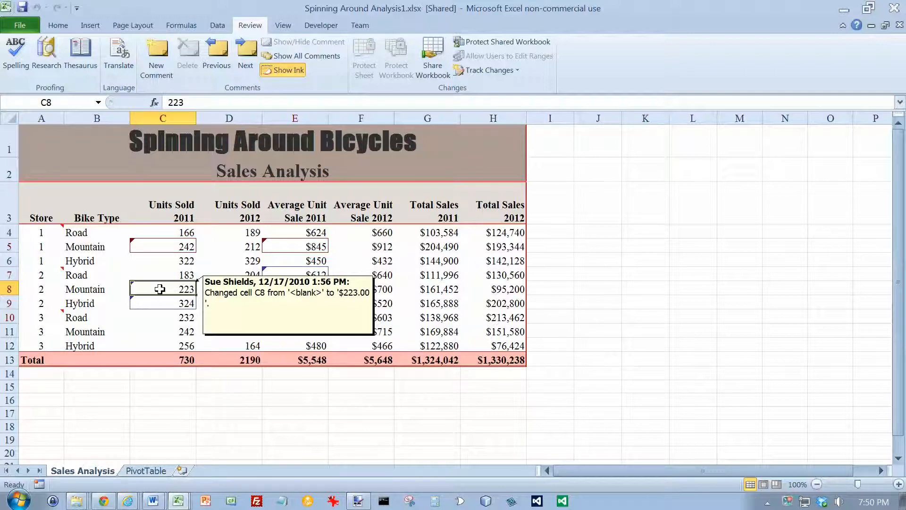
mouse_move(164, 288)
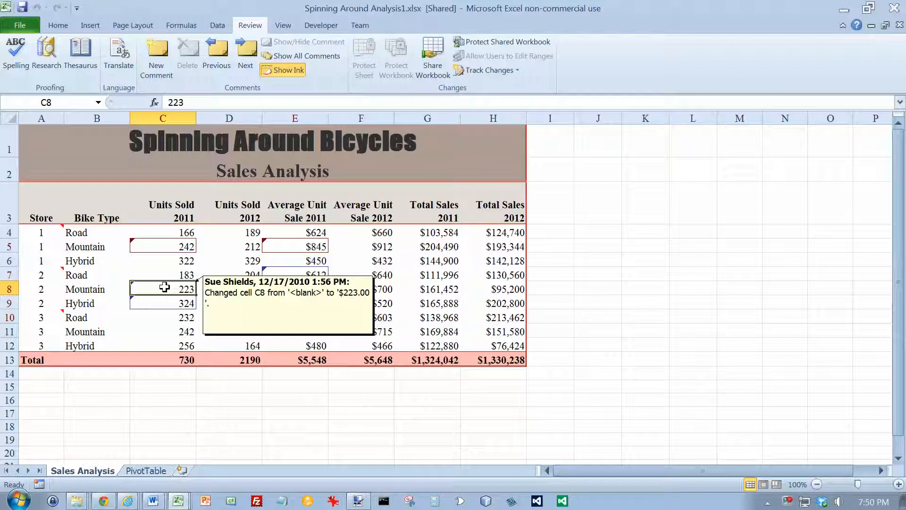
mouse_move(436, 167)
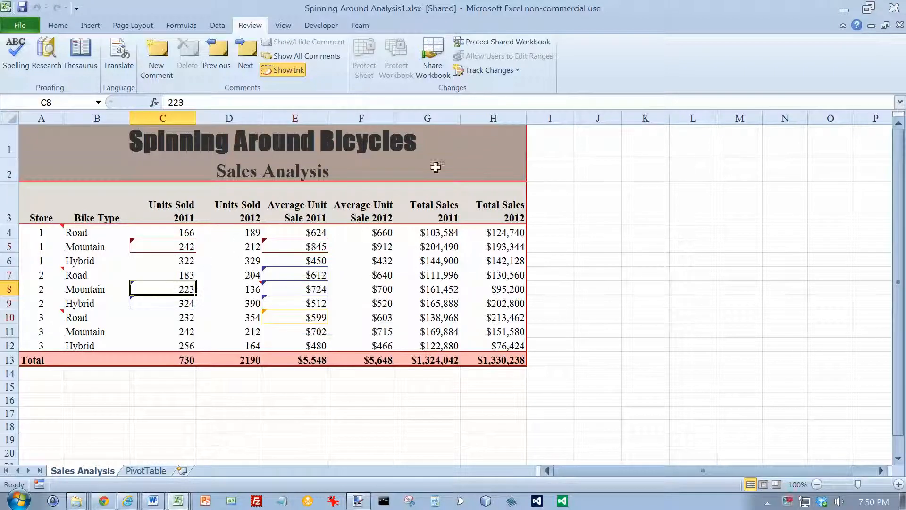
- Choose Accept/Reject Changes to reach the Select Changes to Accept or Reject settings
click(491, 70)
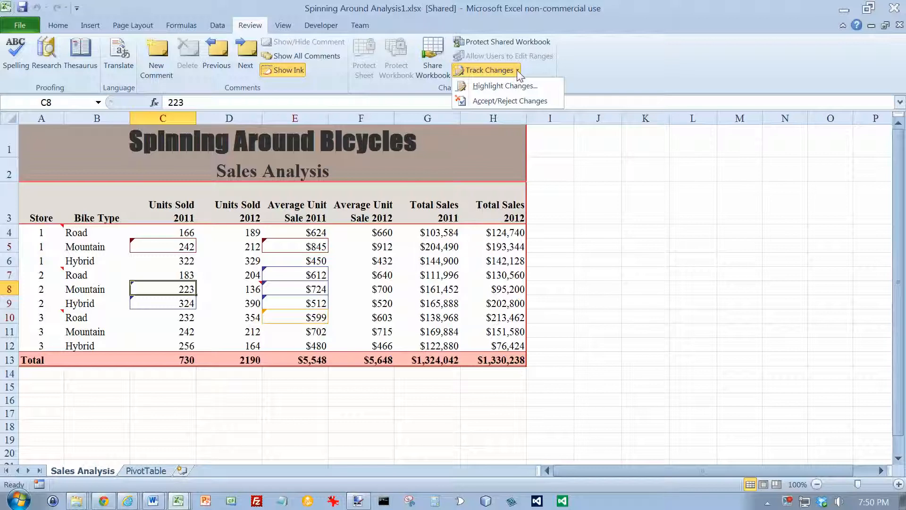
mouse_move(513, 101)
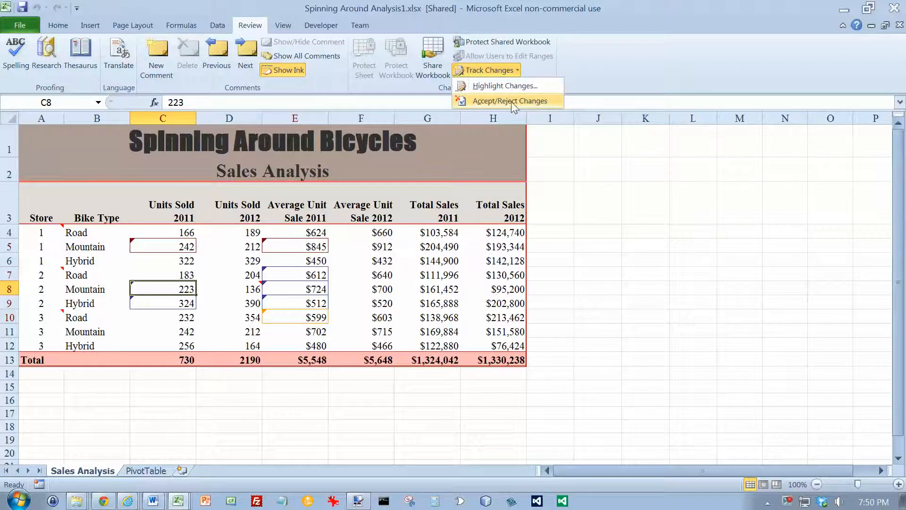
click(508, 101)
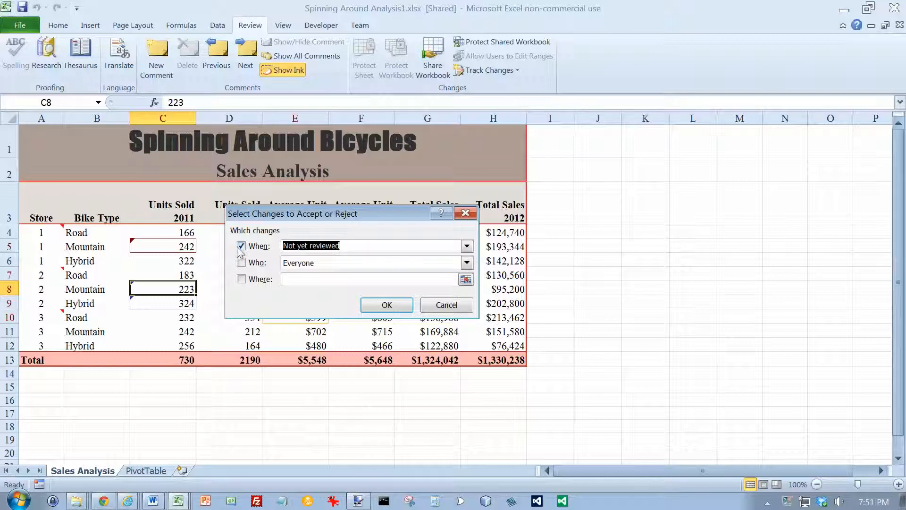
- Include changes from any date, start the review and accept the value for cell C5
click(240, 245)
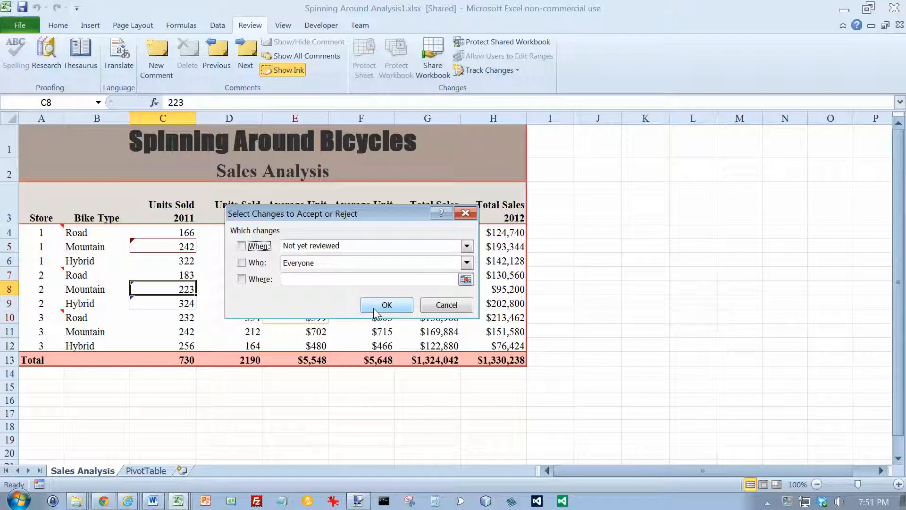
click(386, 305)
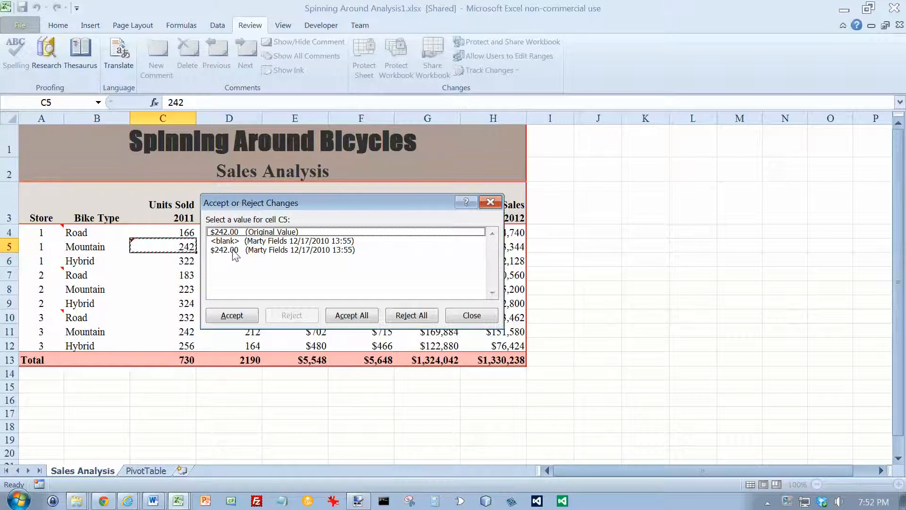
mouse_move(252, 266)
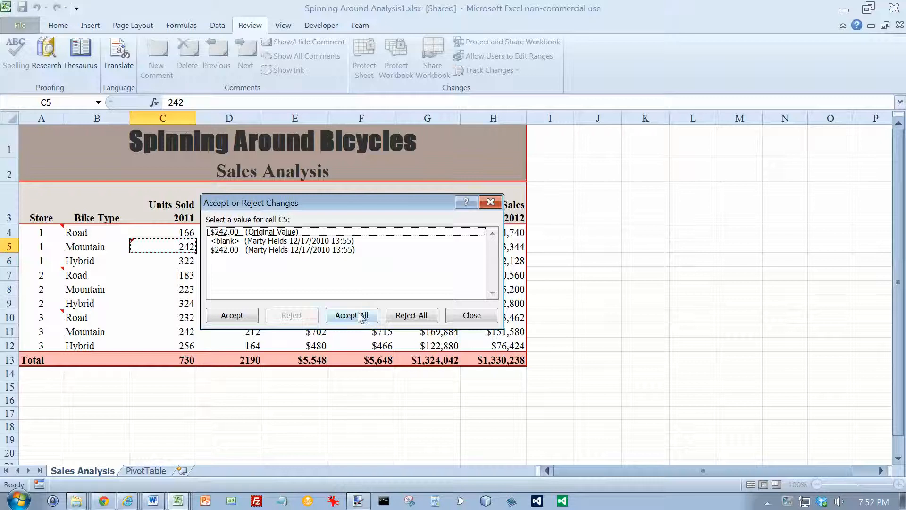
click(232, 315)
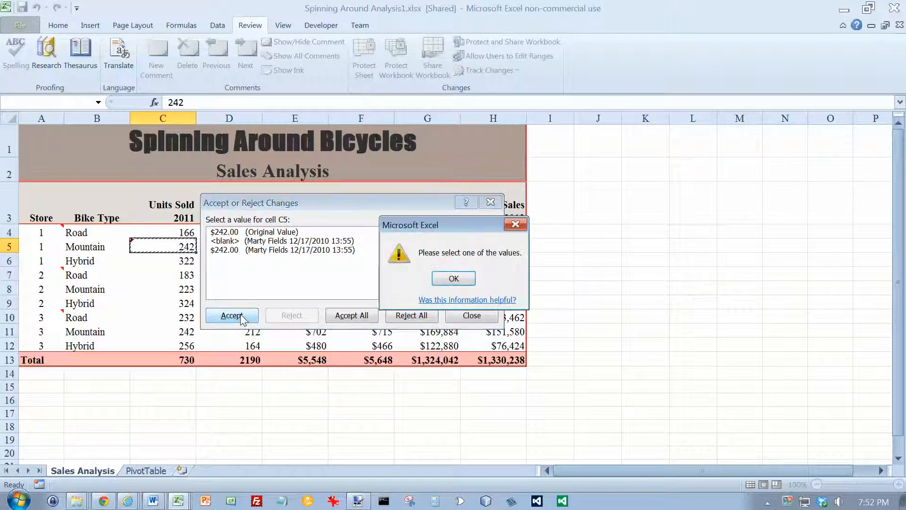
click(453, 278)
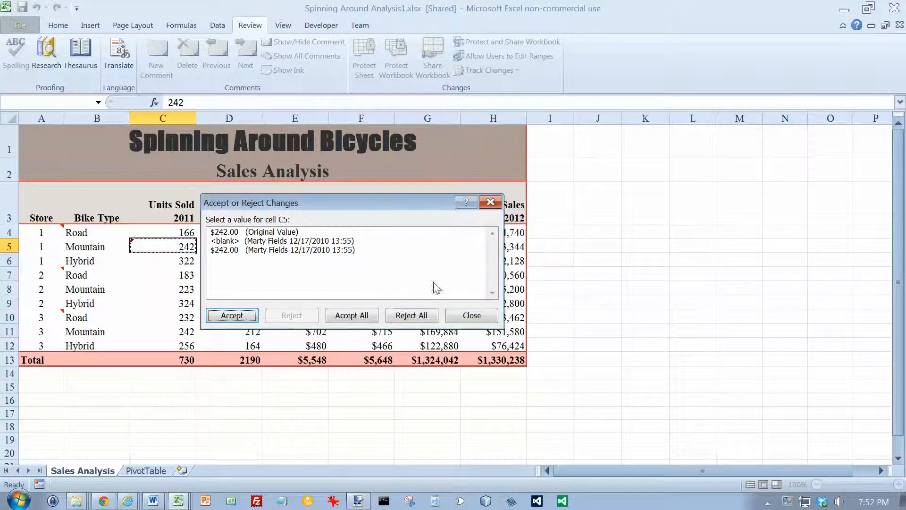
click(232, 316)
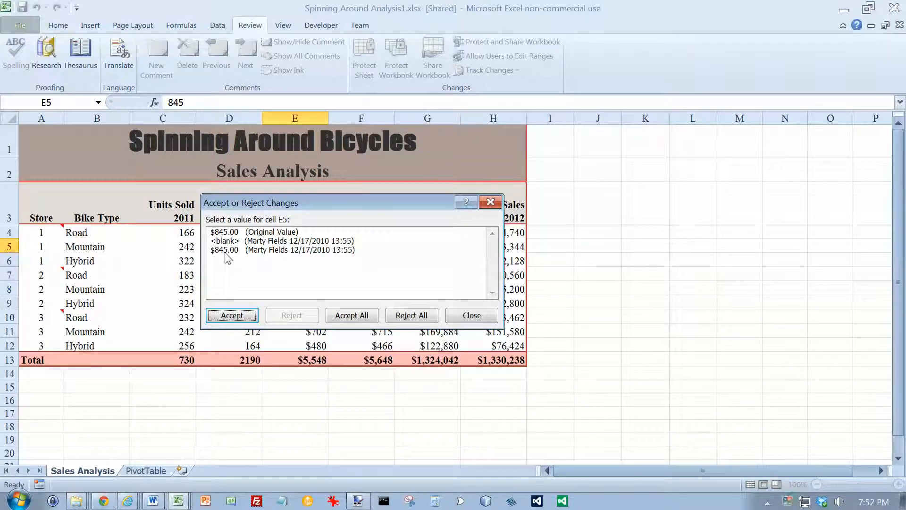
- Accept the latest values for cells E5, E7, E8, E9, C8 and C9, ending the review
click(283, 249)
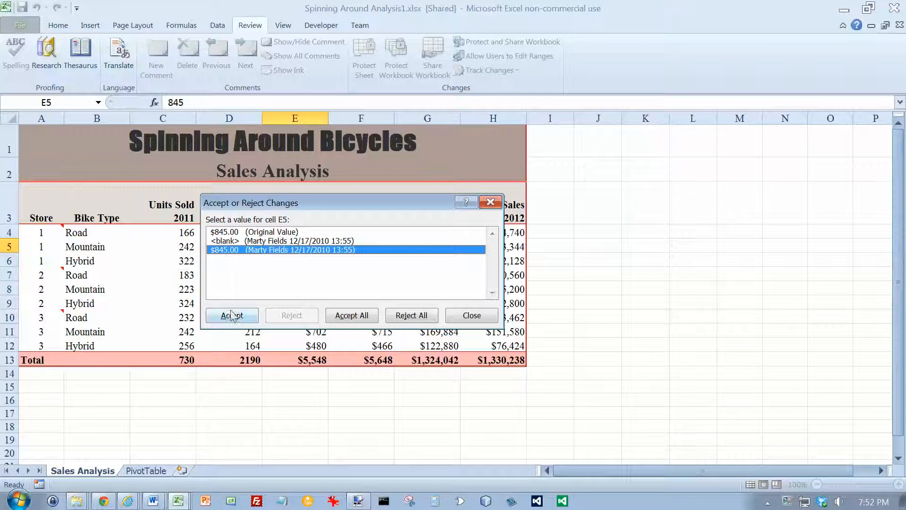
click(232, 315)
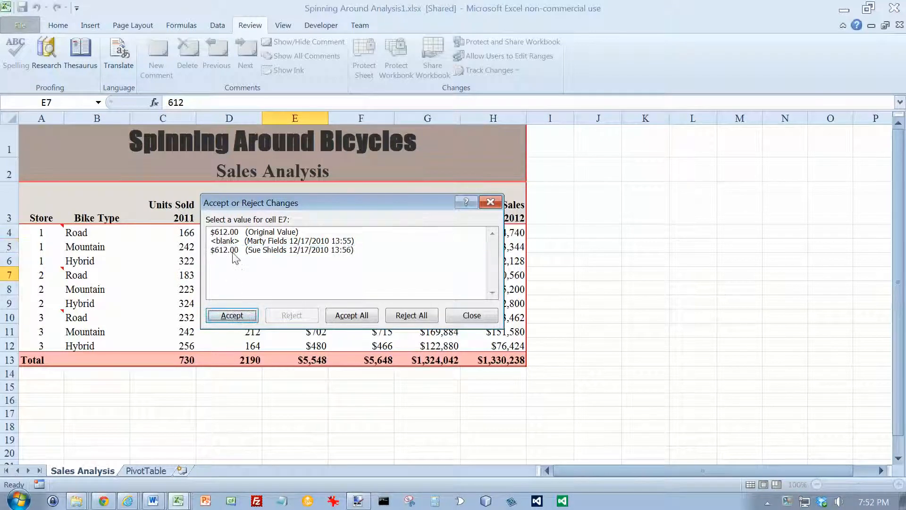
click(233, 315)
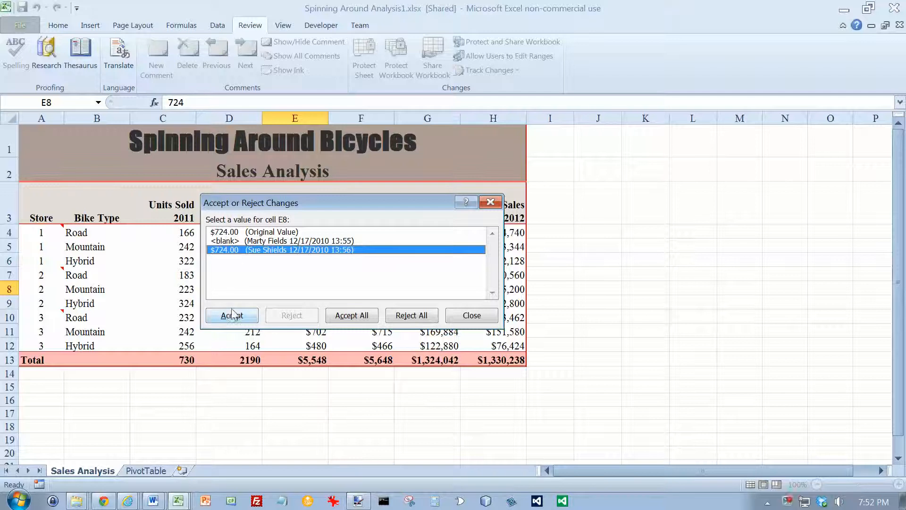
click(233, 315)
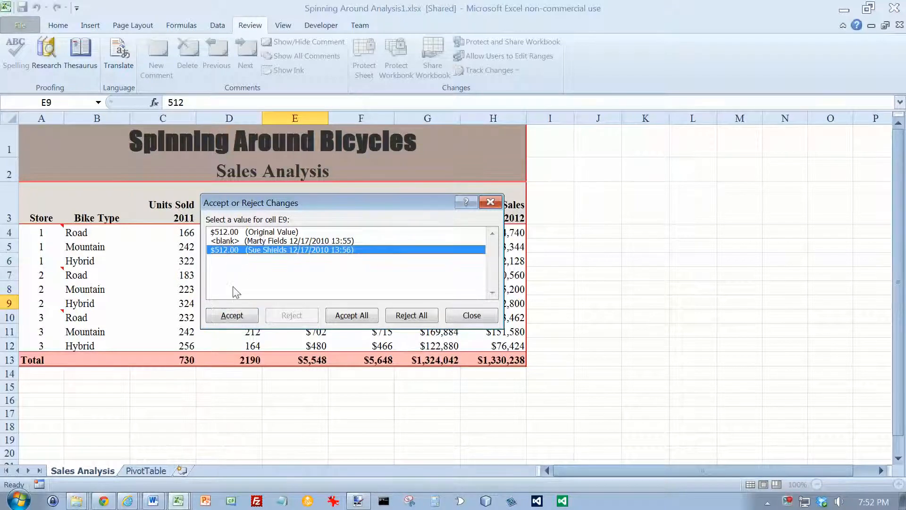
click(232, 316)
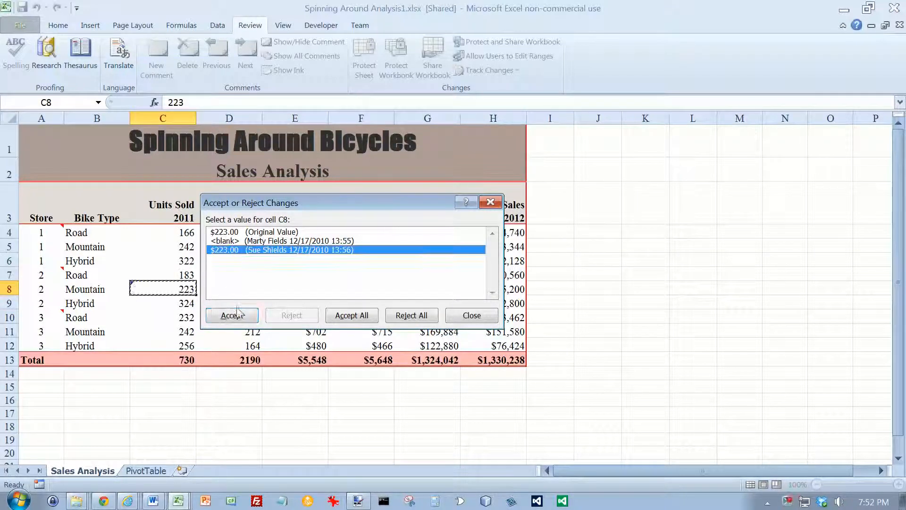
click(231, 315)
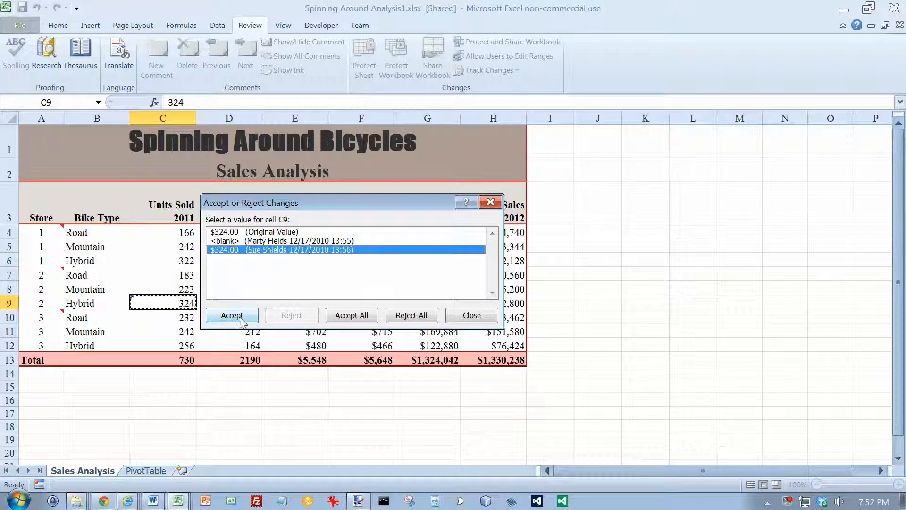
click(232, 315)
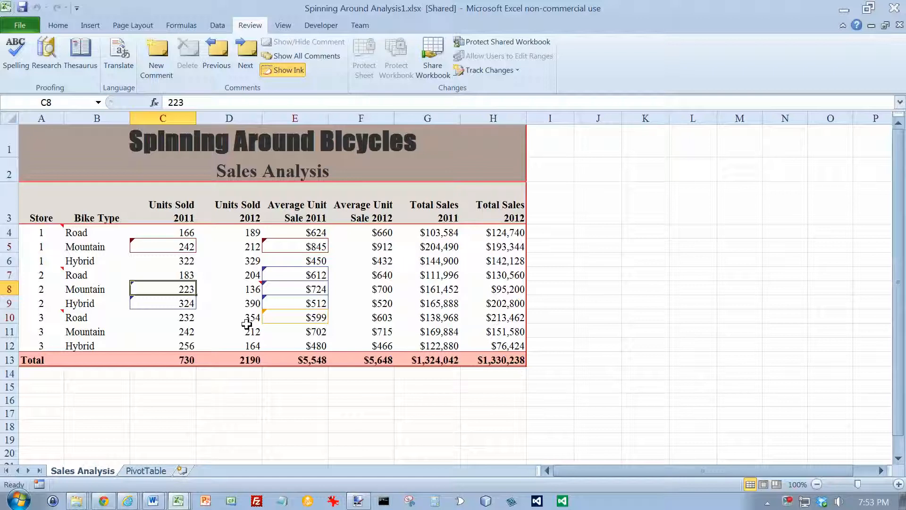
mouse_move(249, 289)
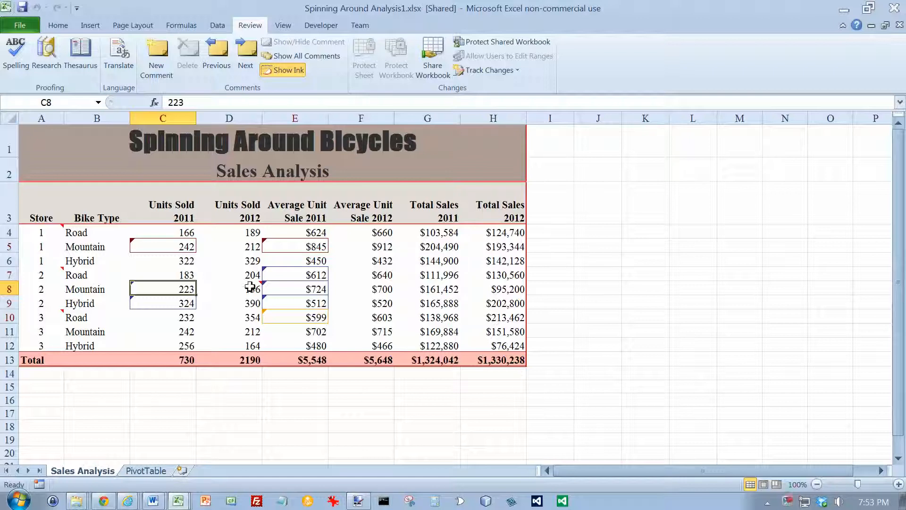
click(303, 56)
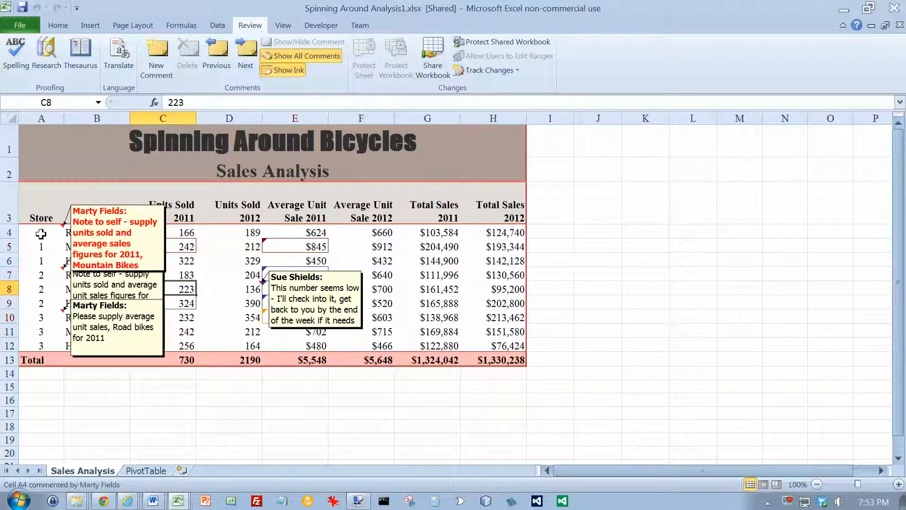
right_click(41, 233)
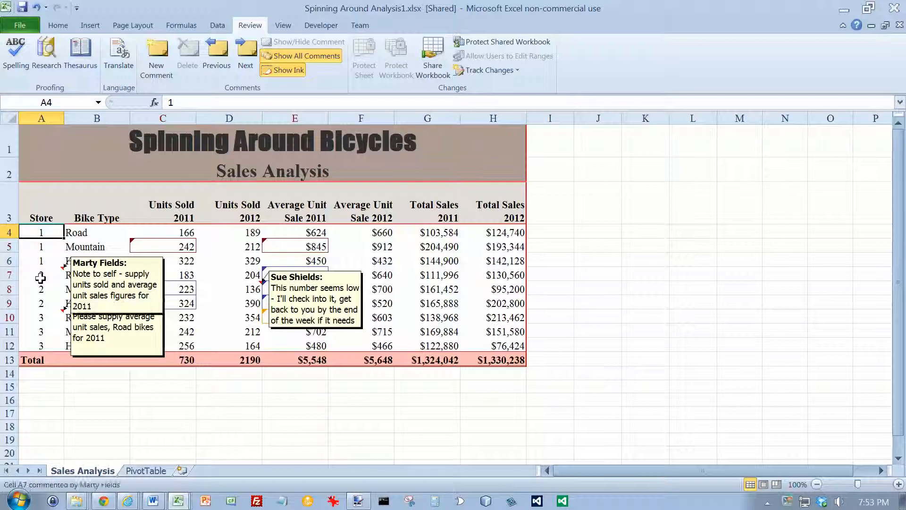
right_click(40, 277)
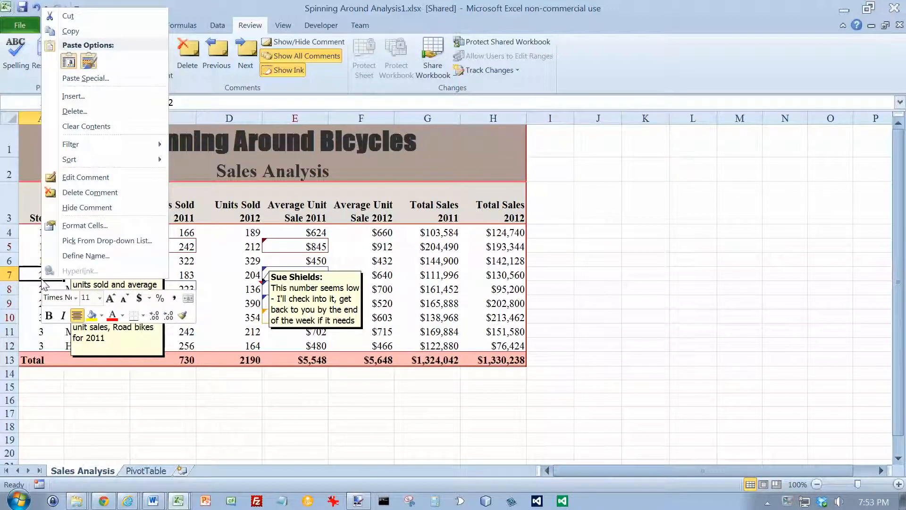
mouse_move(87, 206)
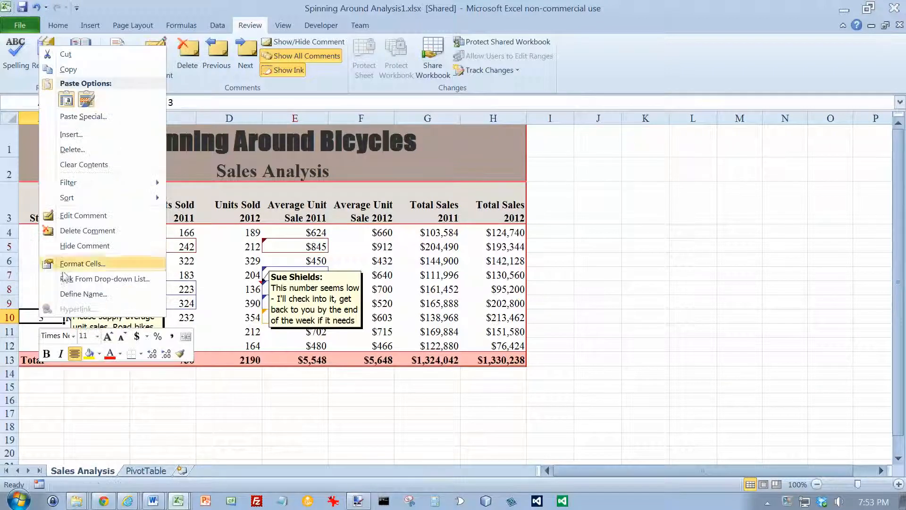
click(41, 317)
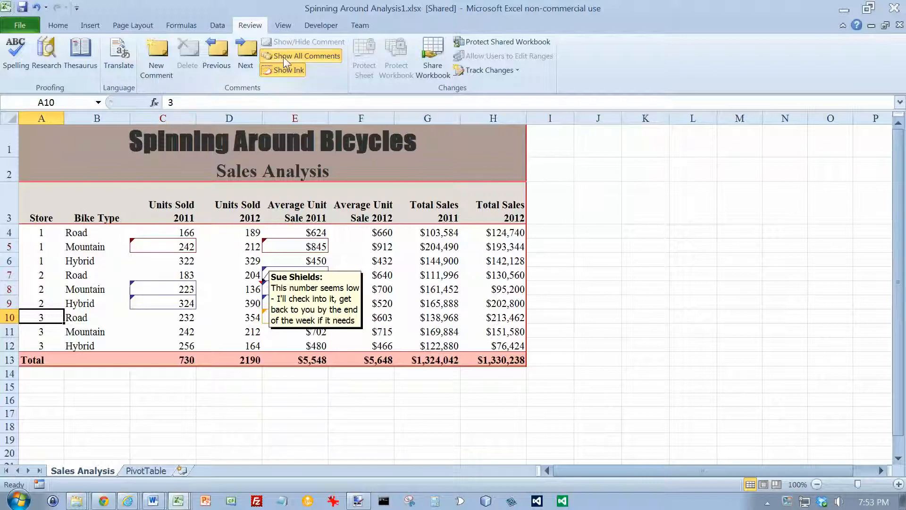
click(303, 55)
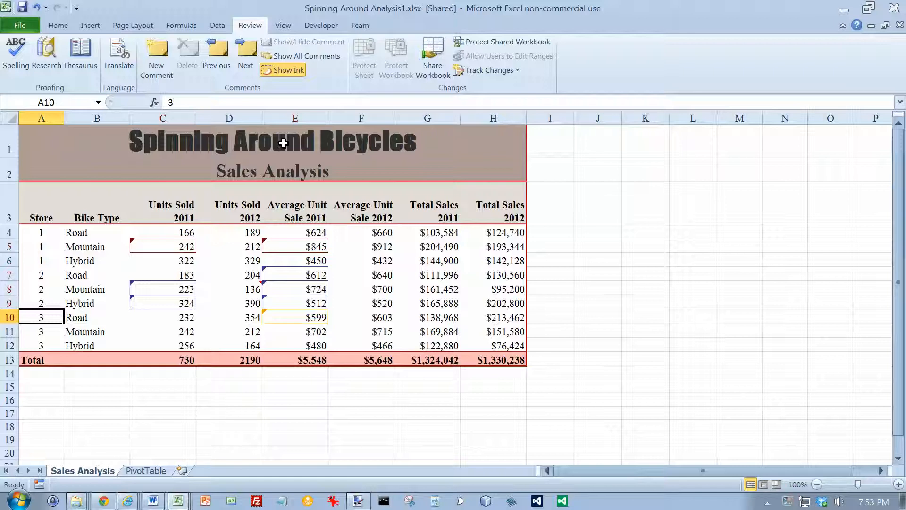
mouse_move(277, 149)
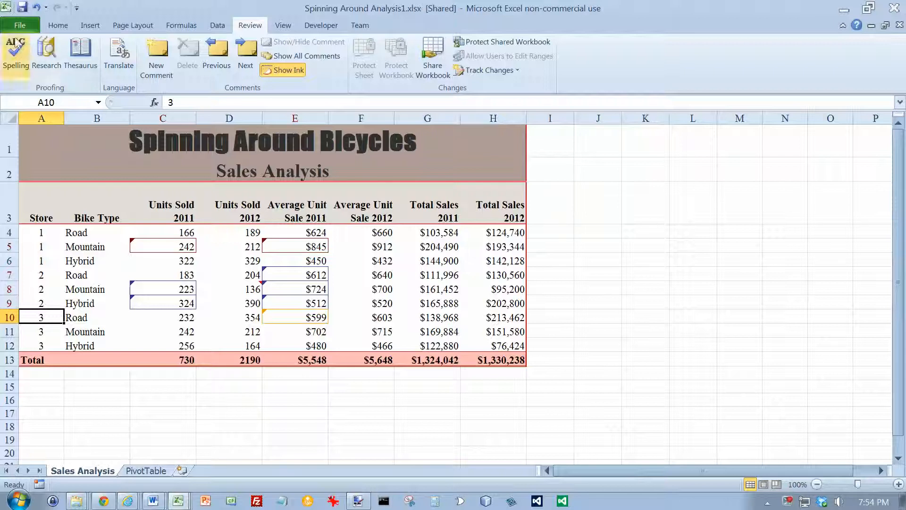
- Save the workbook as Spinning Around Analysis2-KLEEN.xlsx
click(19, 25)
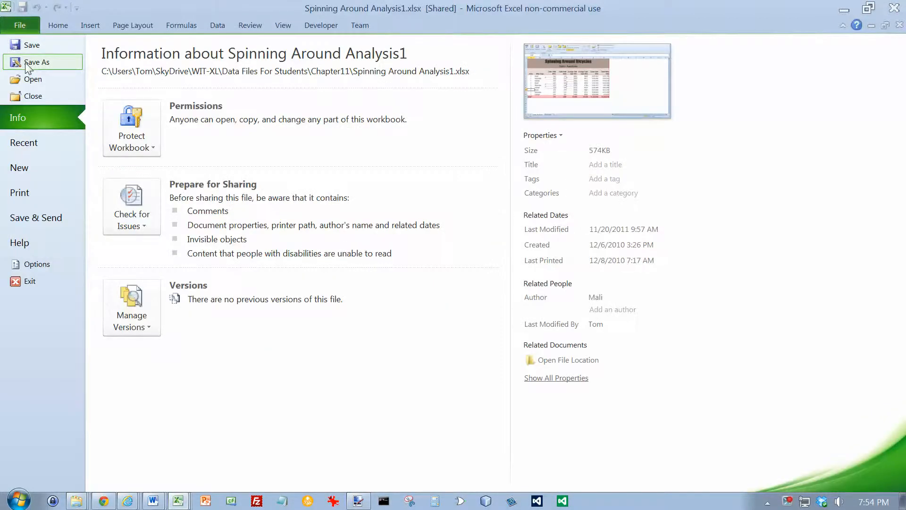
click(37, 62)
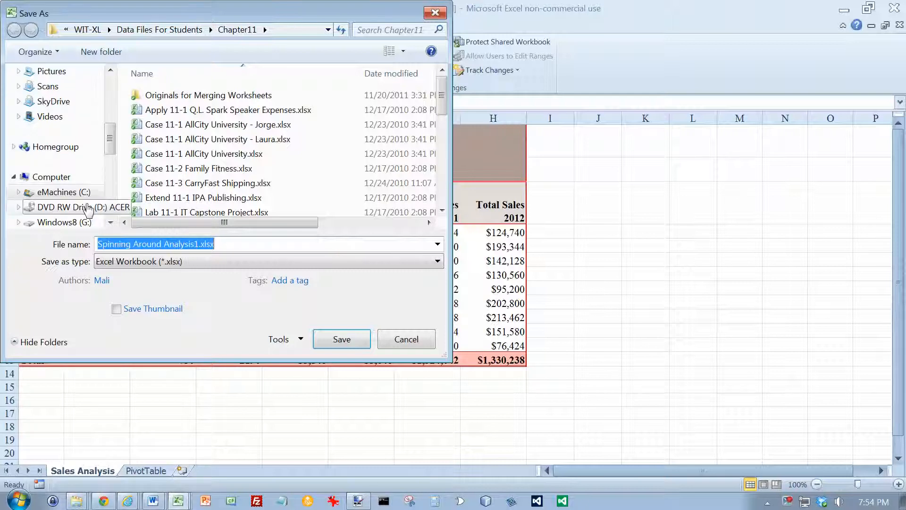
click(220, 244)
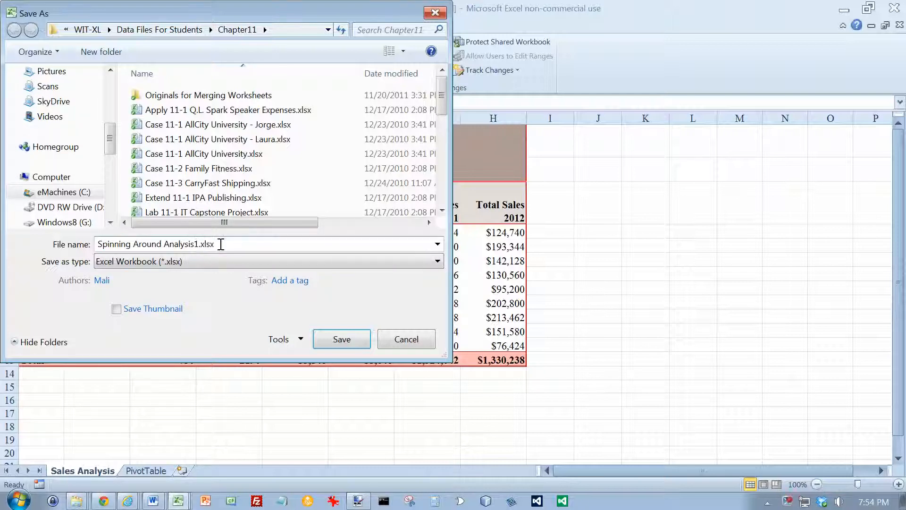
key(Backspace)
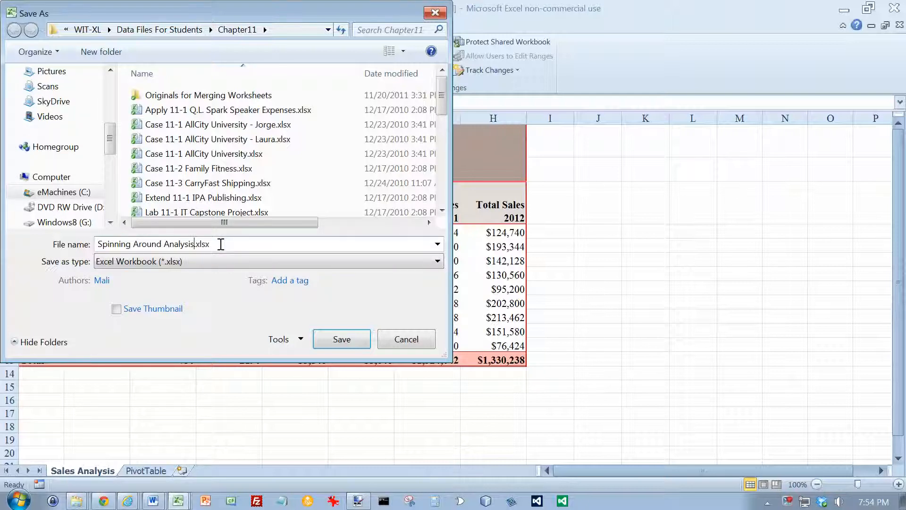
text(2)
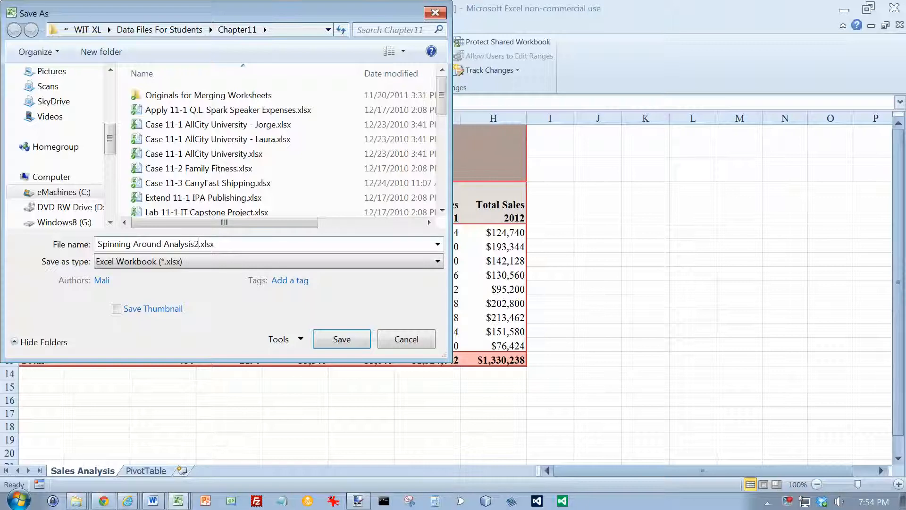
text(-KLEEN)
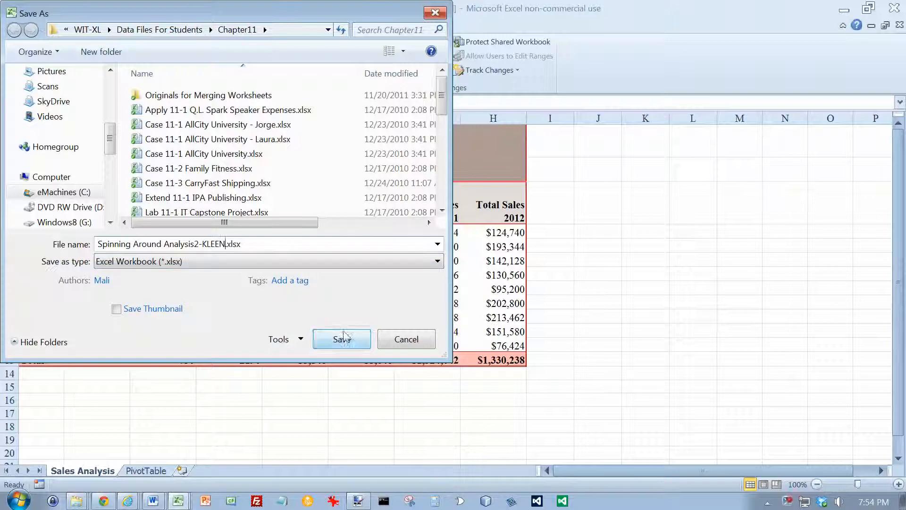
click(341, 339)
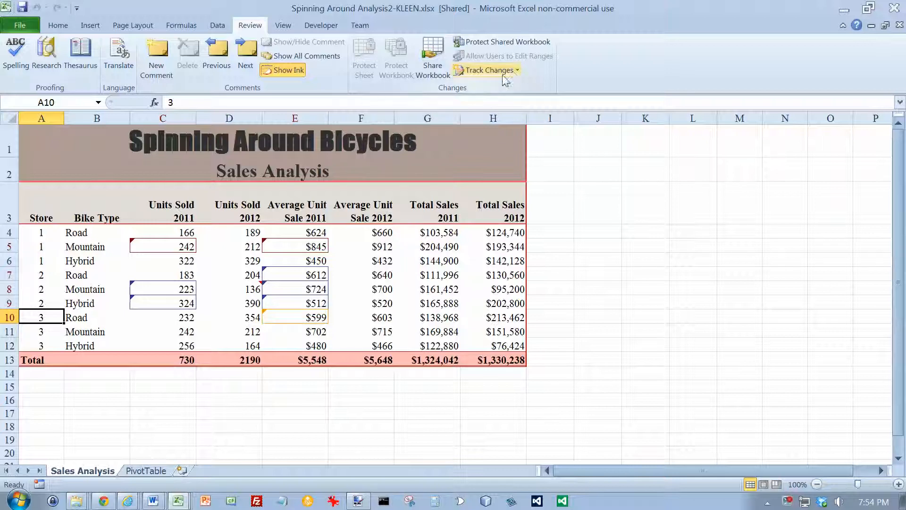
- Uncheck Track changes while editing and confirm removing Analysis2-KLEEN from shared use
click(485, 70)
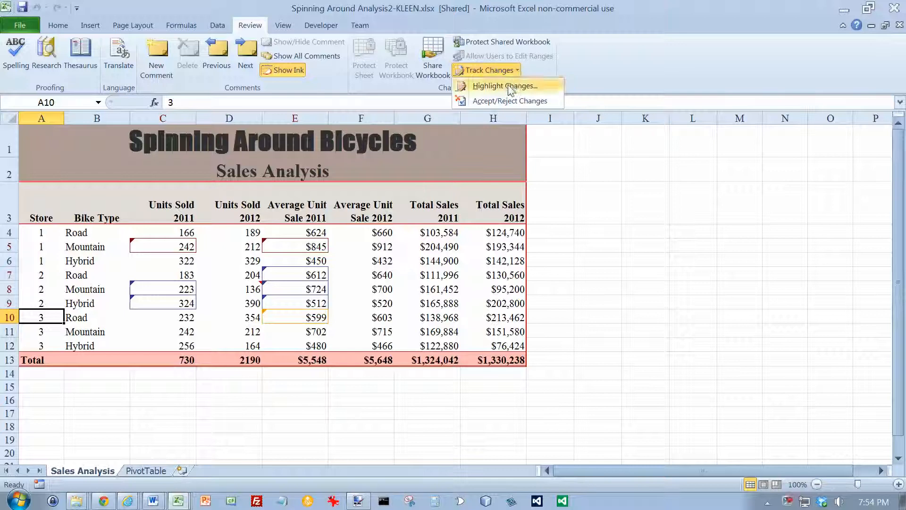
click(507, 85)
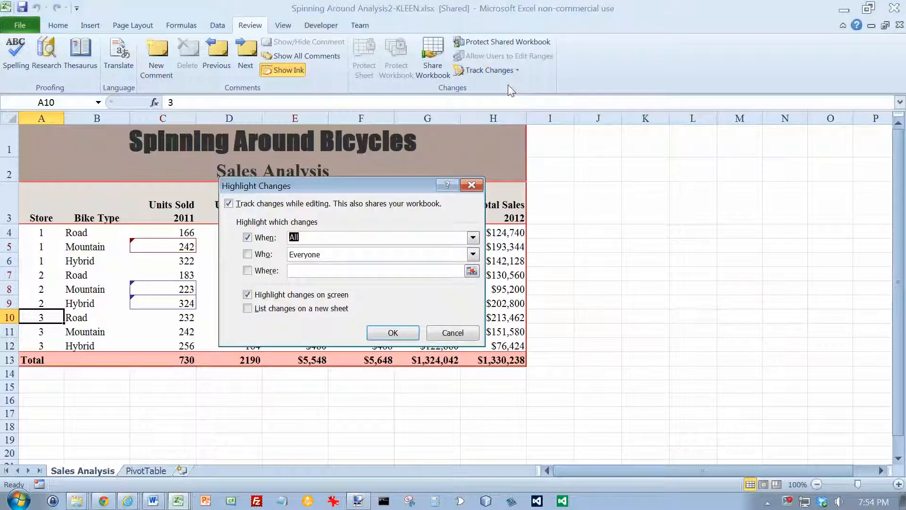
mouse_move(252, 225)
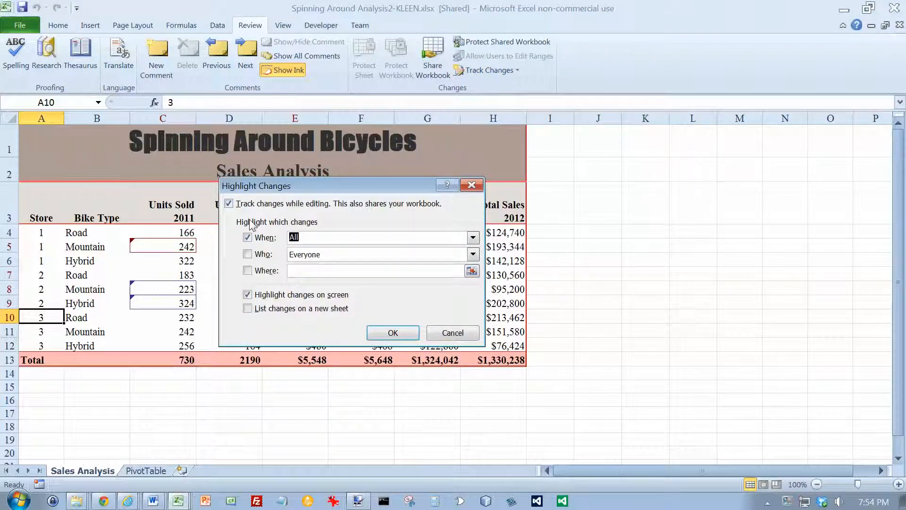
click(229, 204)
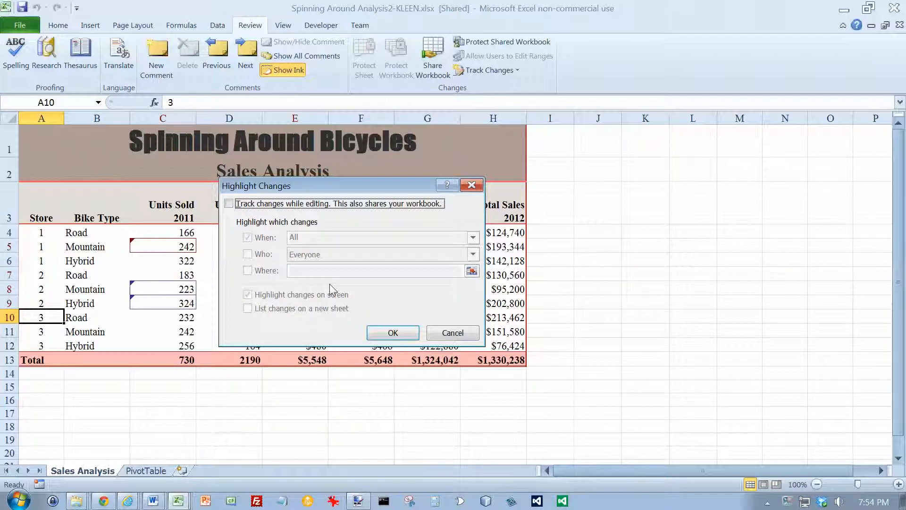
mouse_move(370, 305)
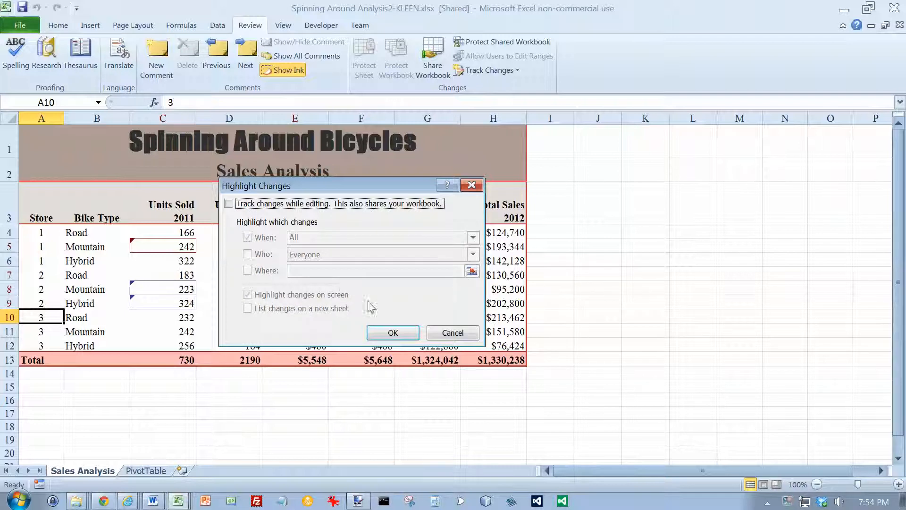
click(393, 333)
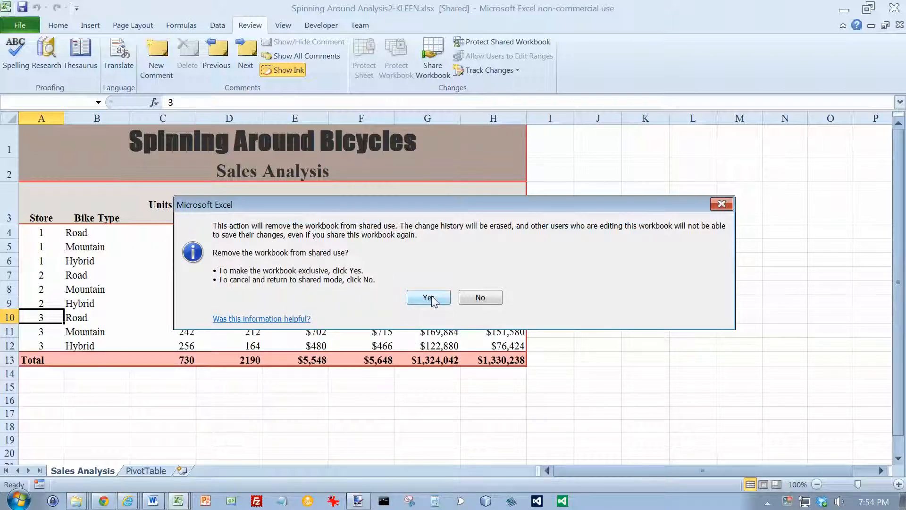
click(428, 297)
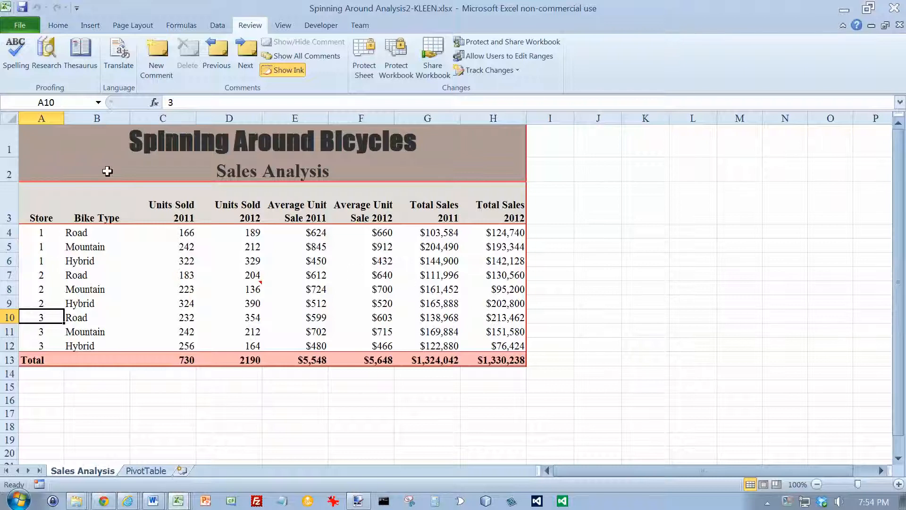
click(20, 25)
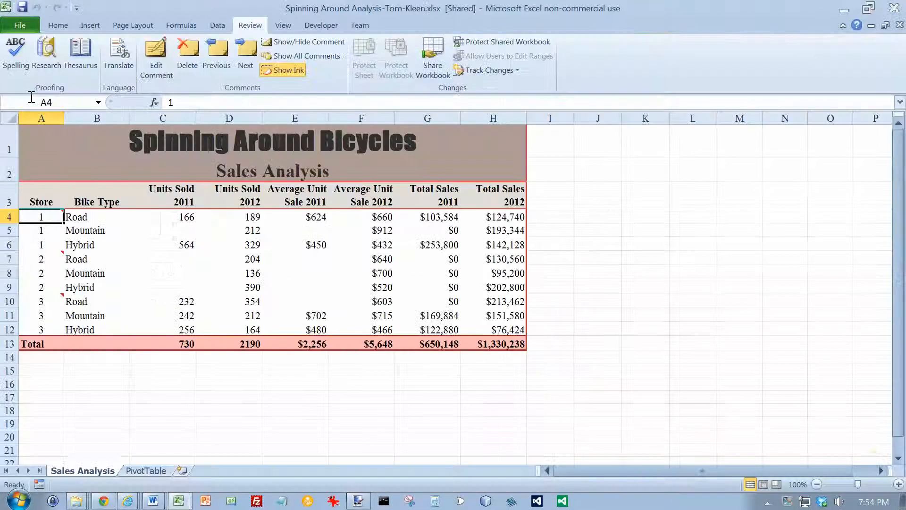
mouse_move(55, 102)
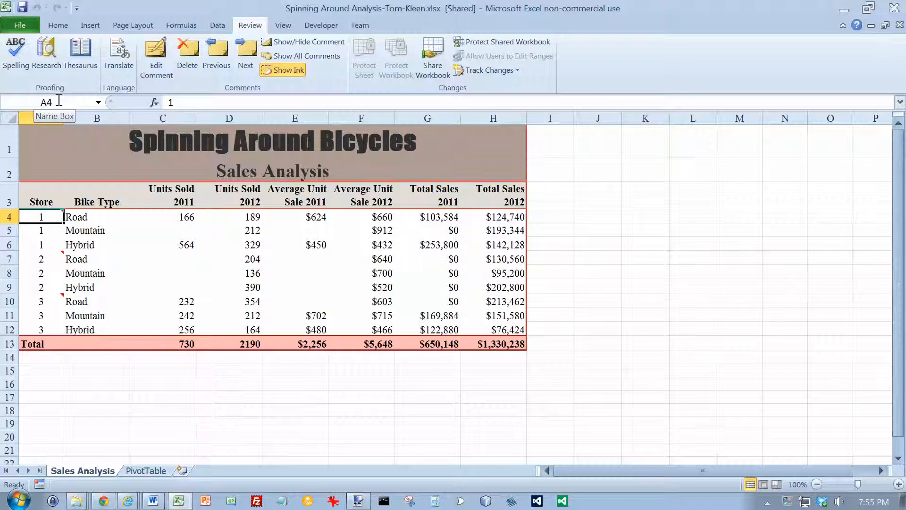